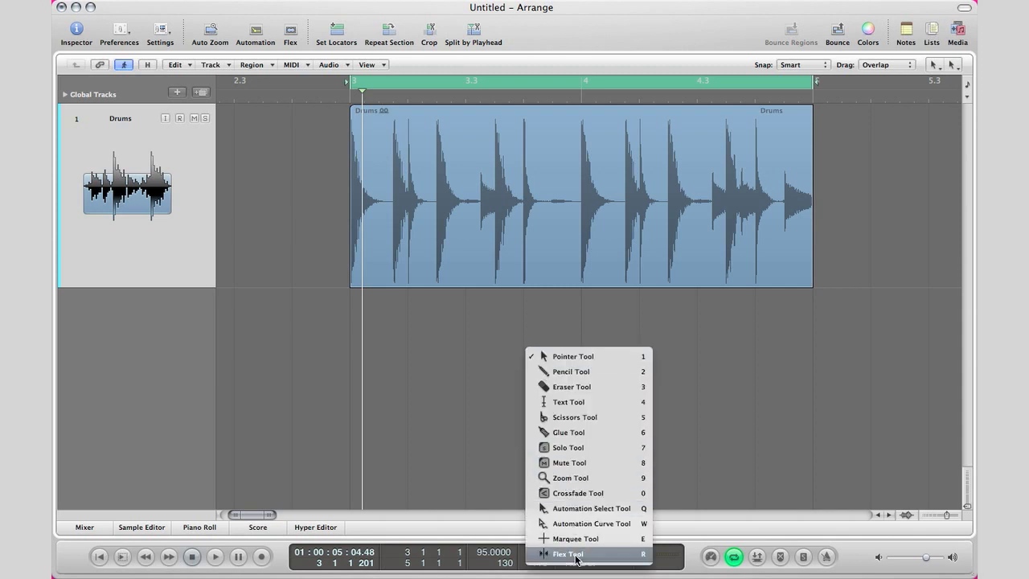
- Set the Drums track's Flex Mode from Off to Slicing using the Flex tool
left_click(568, 553)
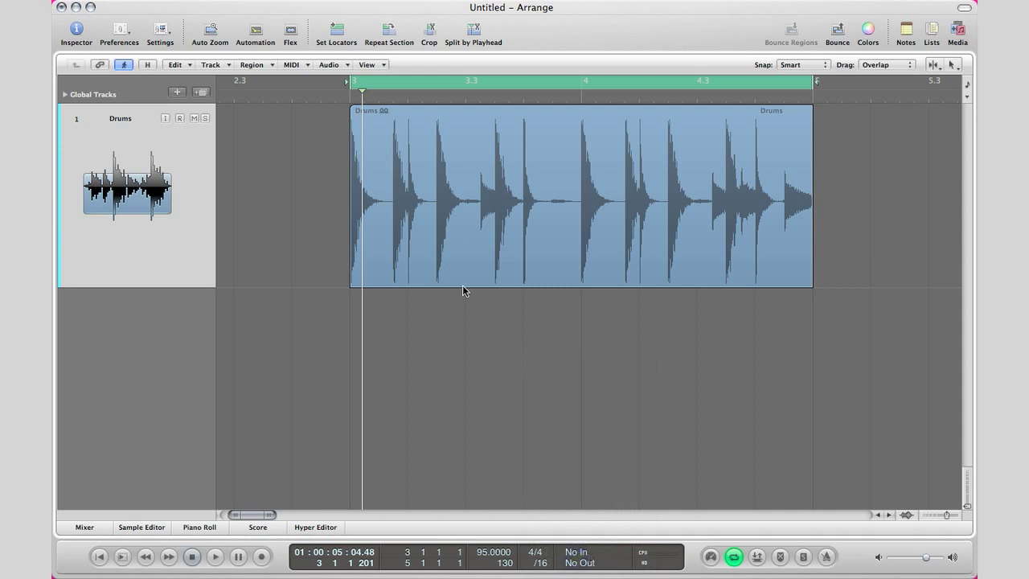
mouse_move(536, 200)
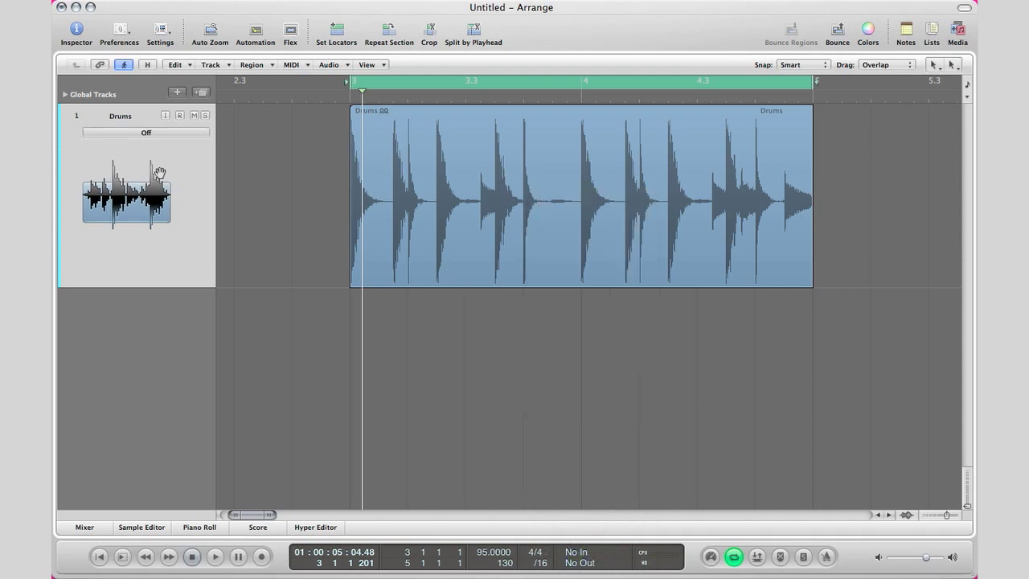
left_click(145, 132)
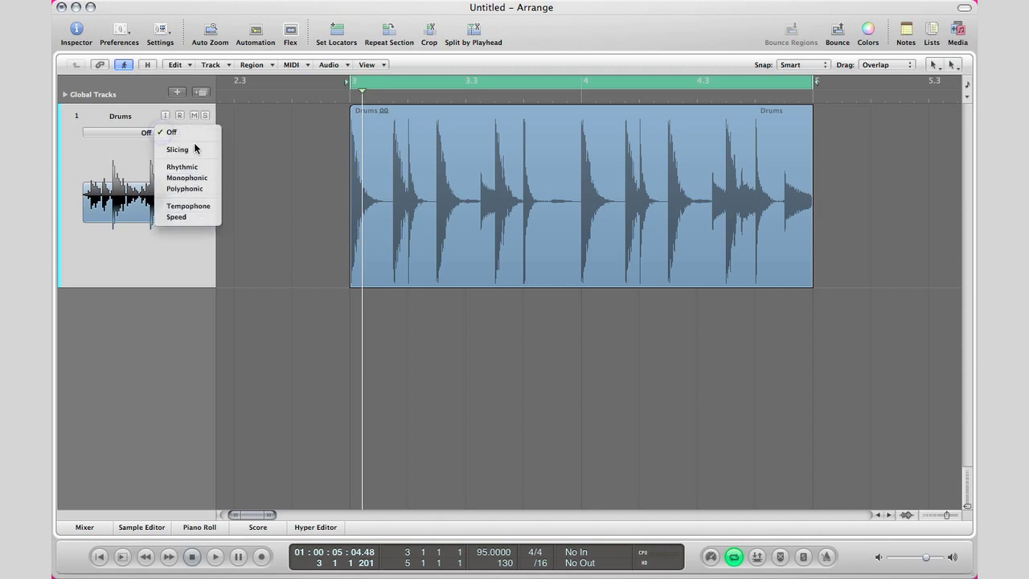
mouse_move(188, 206)
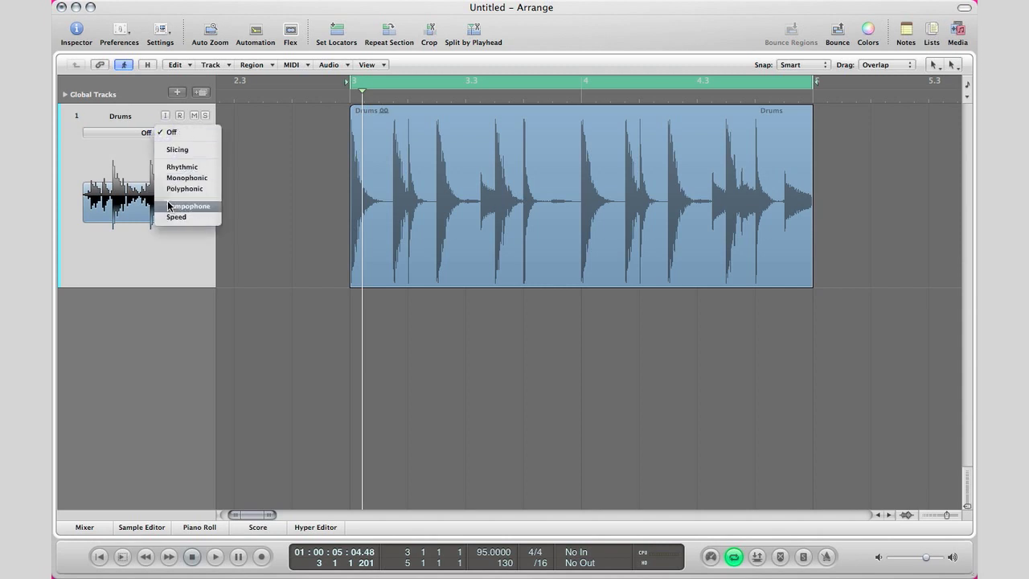
mouse_move(177, 150)
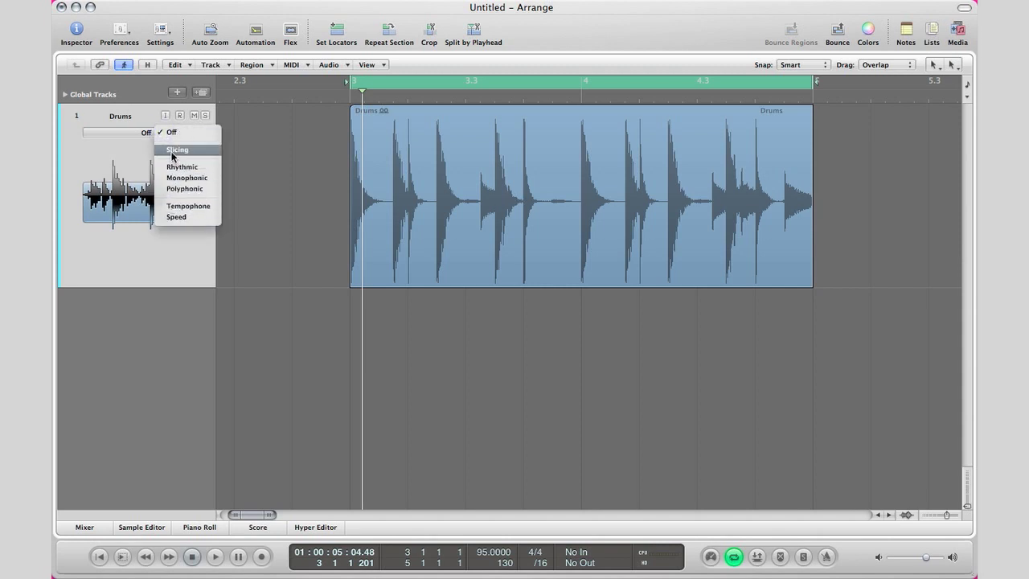
left_click(178, 149)
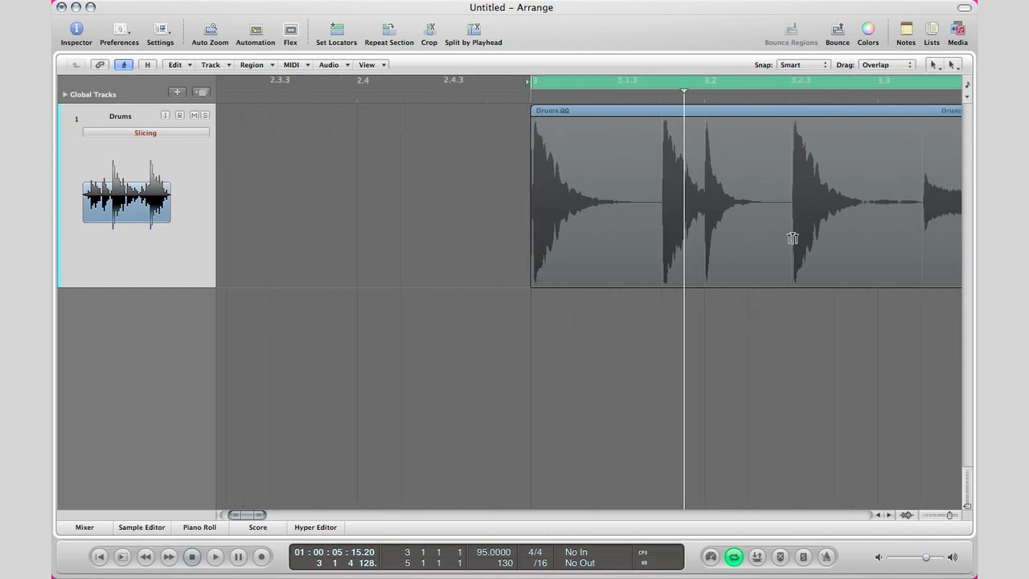
mouse_move(757, 202)
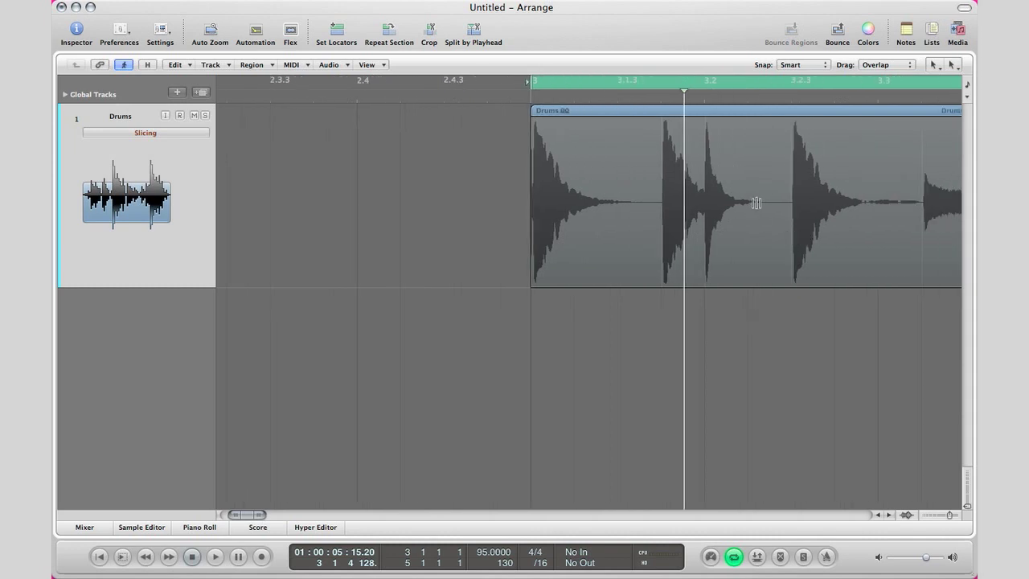
right_click(757, 201)
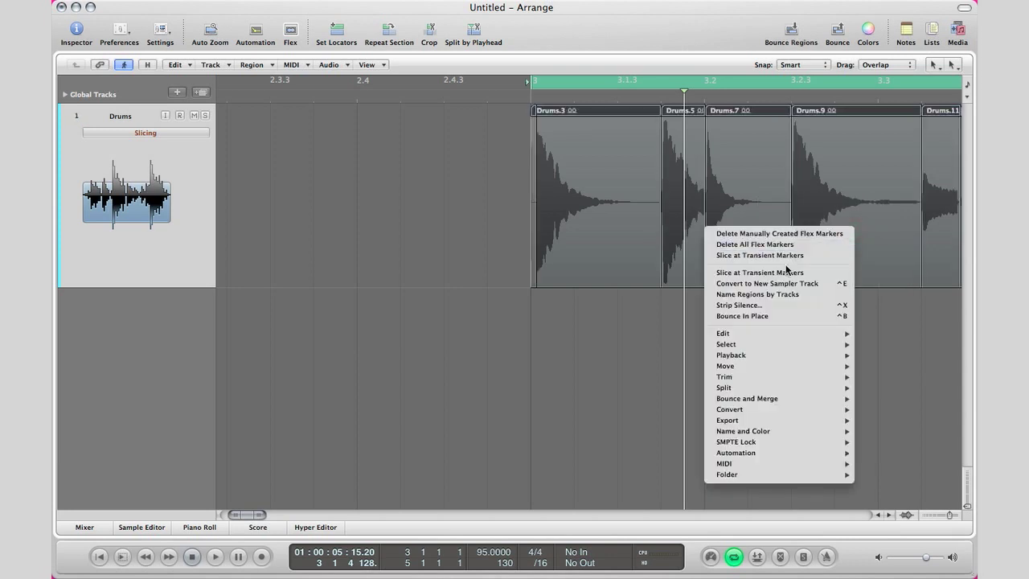
mouse_move(868, 305)
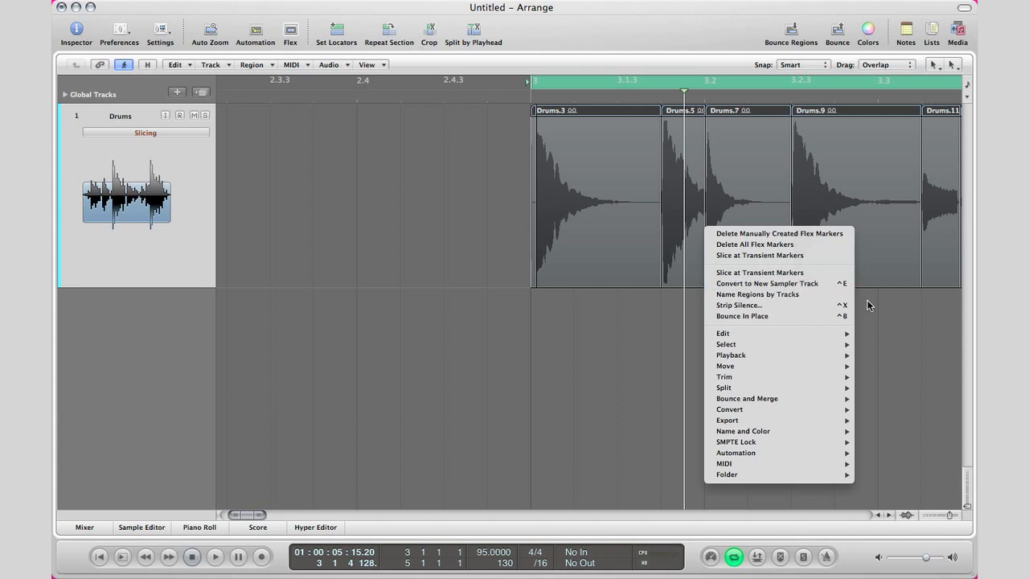
left_click(871, 306)
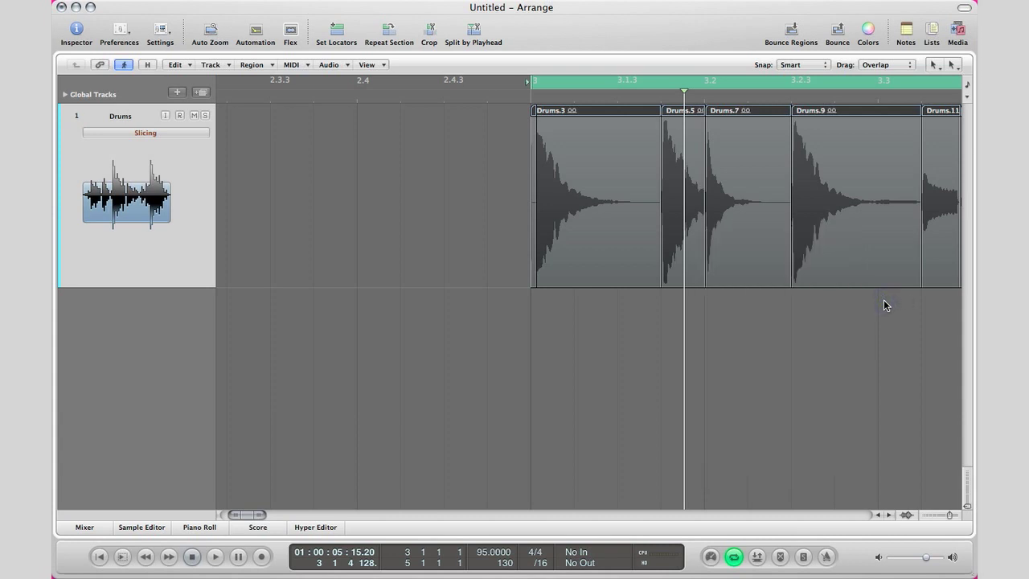
mouse_move(862, 300)
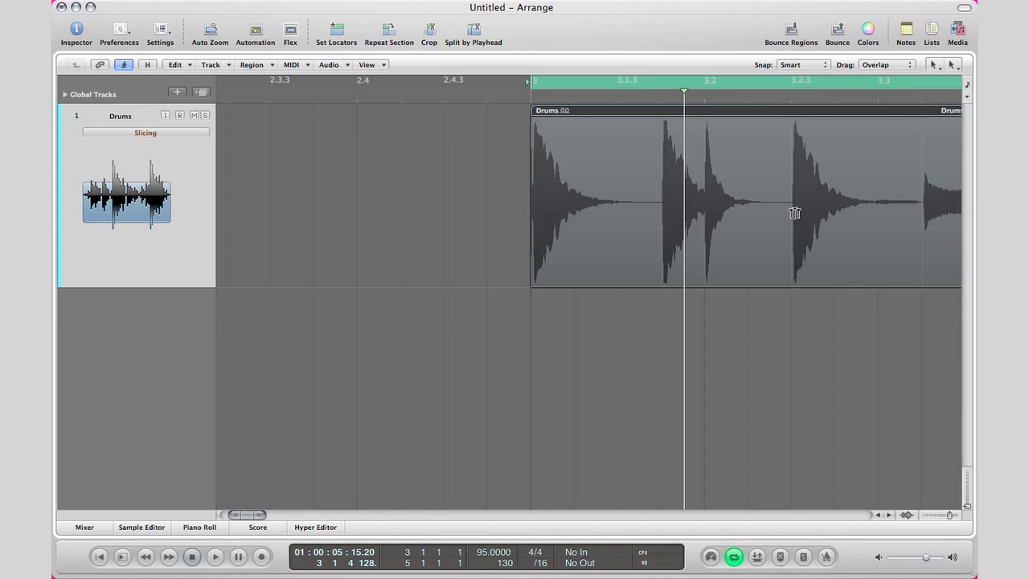
mouse_move(787, 207)
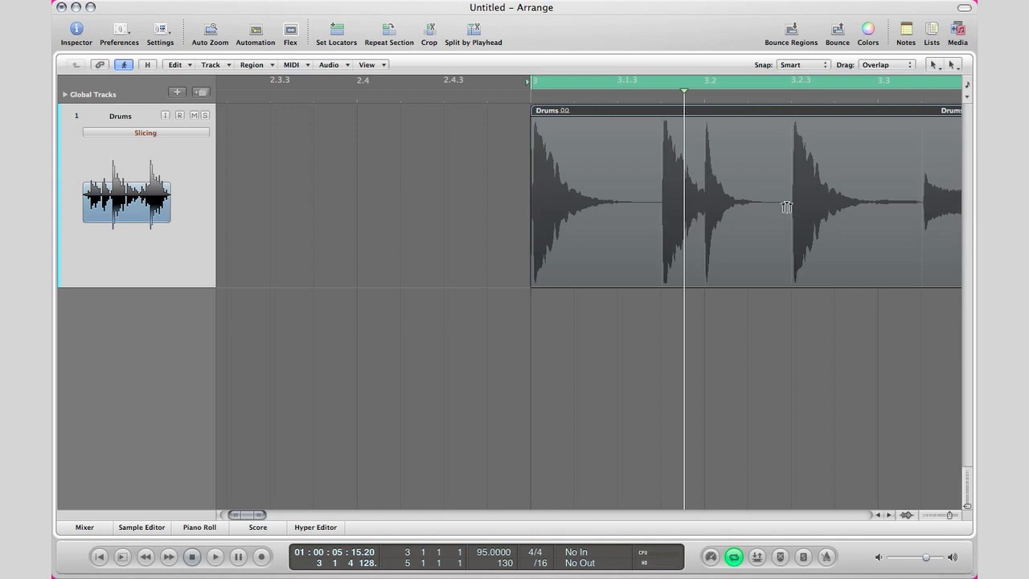
right_click(786, 208)
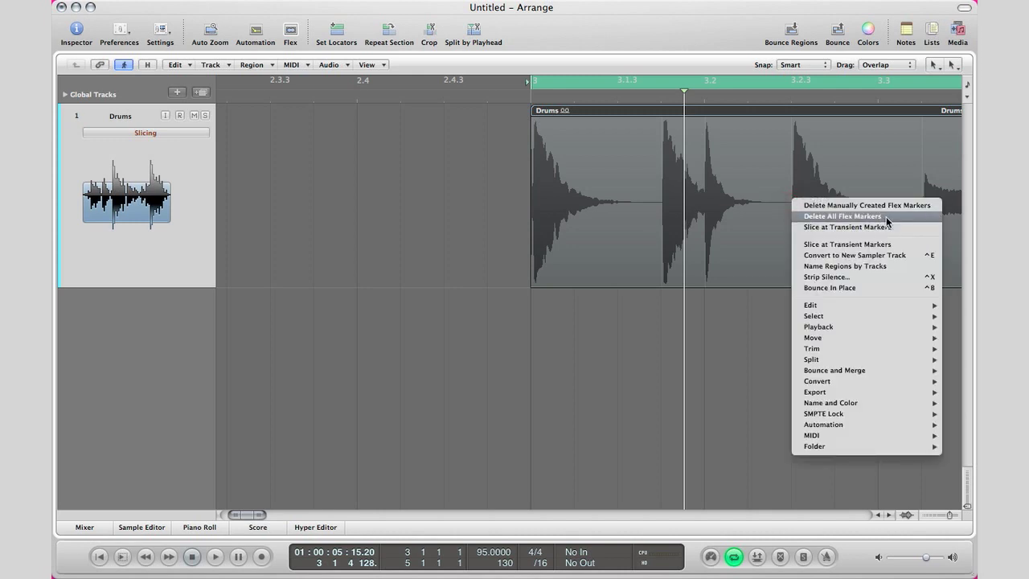
left_click(853, 255)
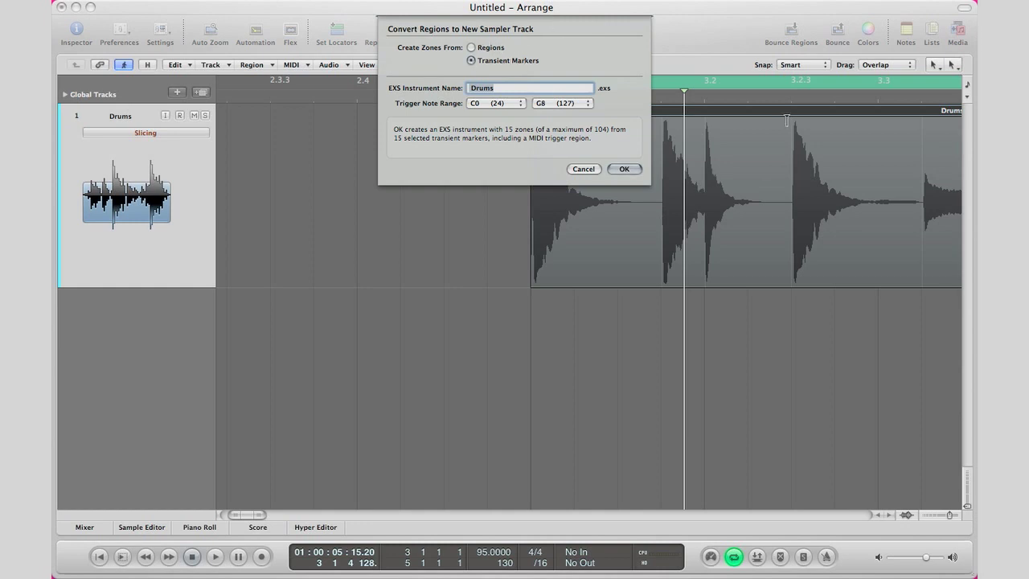
mouse_move(700, 154)
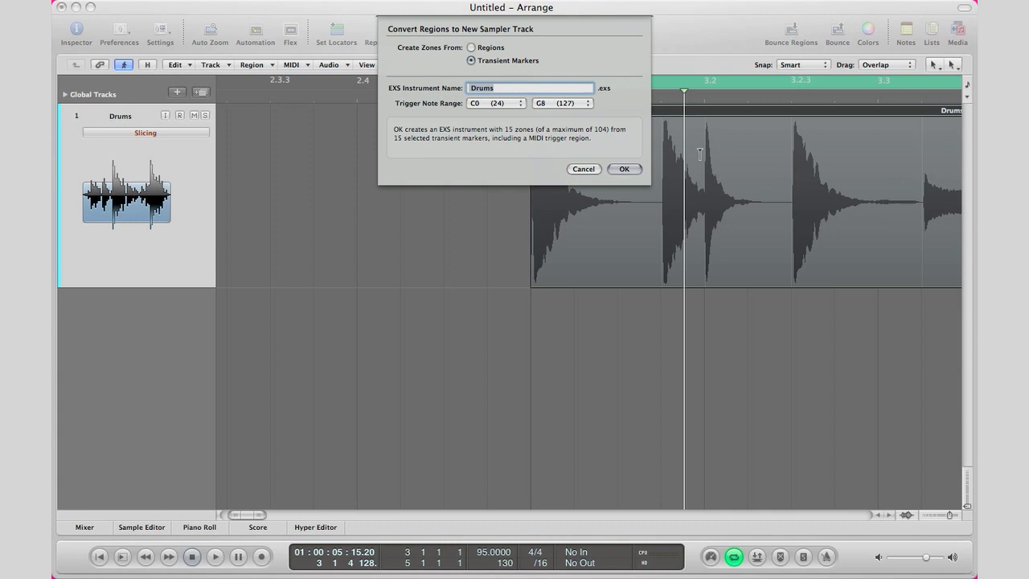
mouse_move(509, 103)
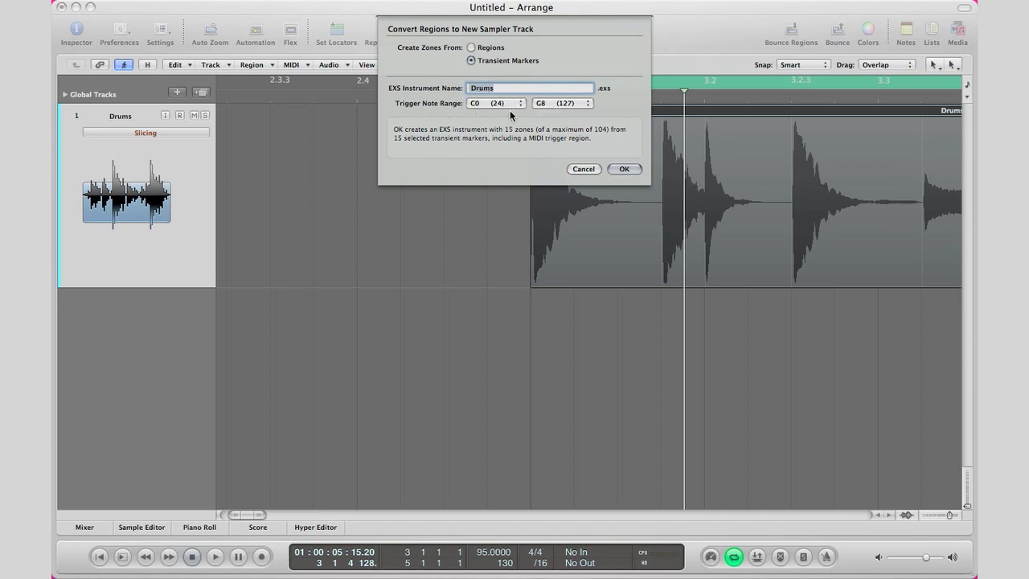
- Close the sampler-conversion window set to Transient Markers, name Drums, range C0–G8
left_click(624, 169)
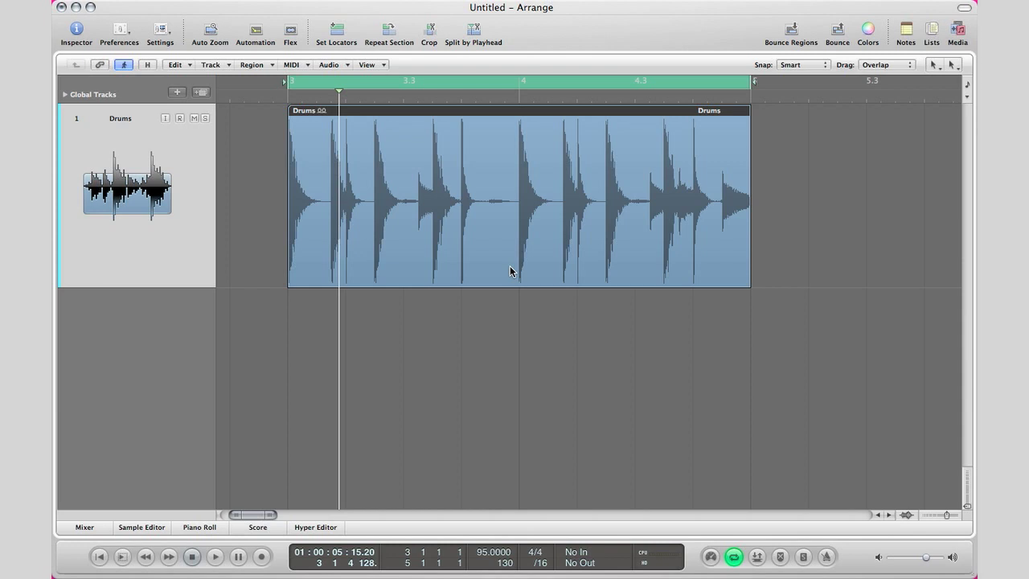
mouse_move(487, 269)
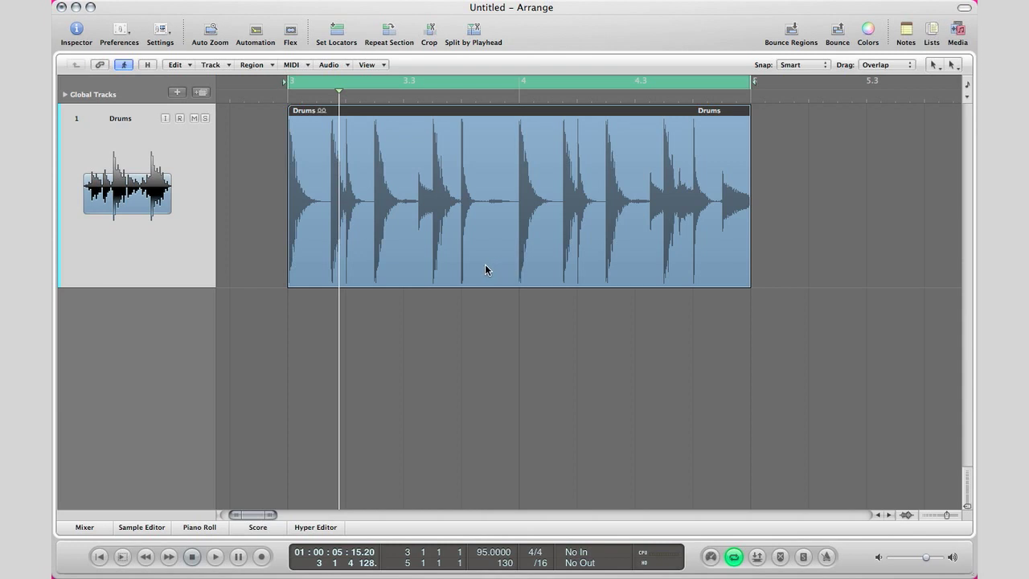
mouse_move(503, 236)
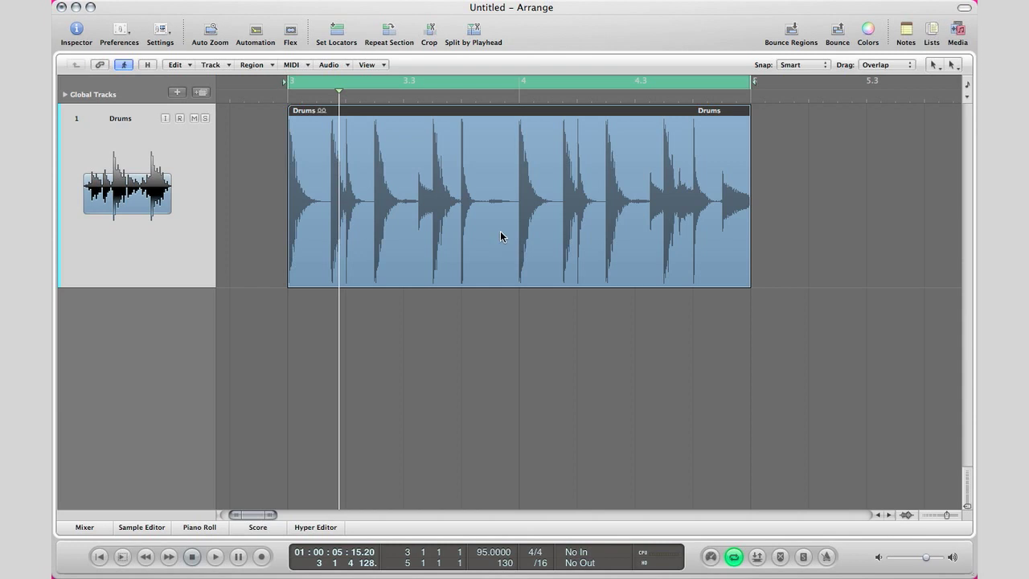
- Show the Drums region's waveform in the Sample Editor tab below the arrange area
left_click(141, 527)
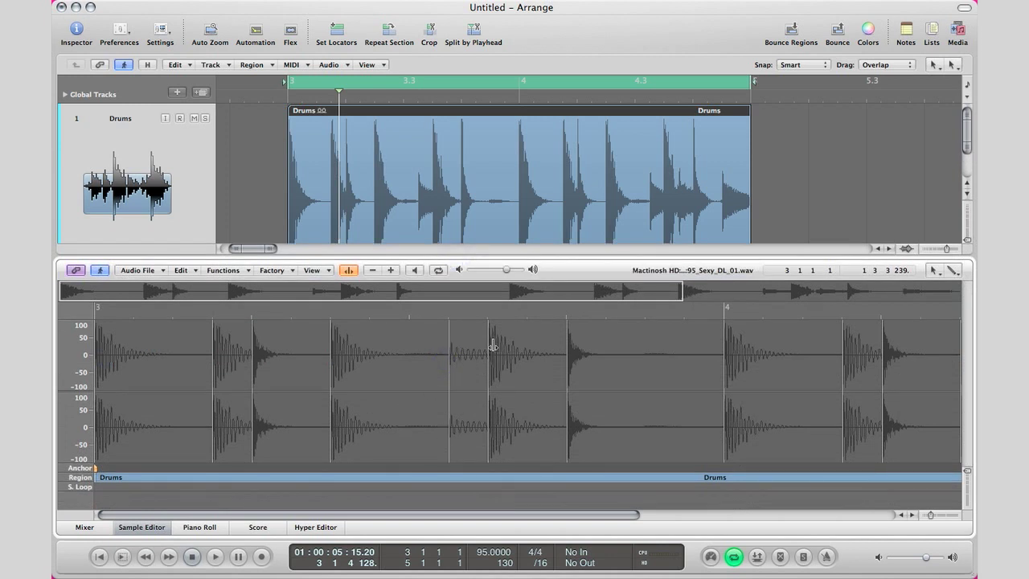
mouse_move(711, 390)
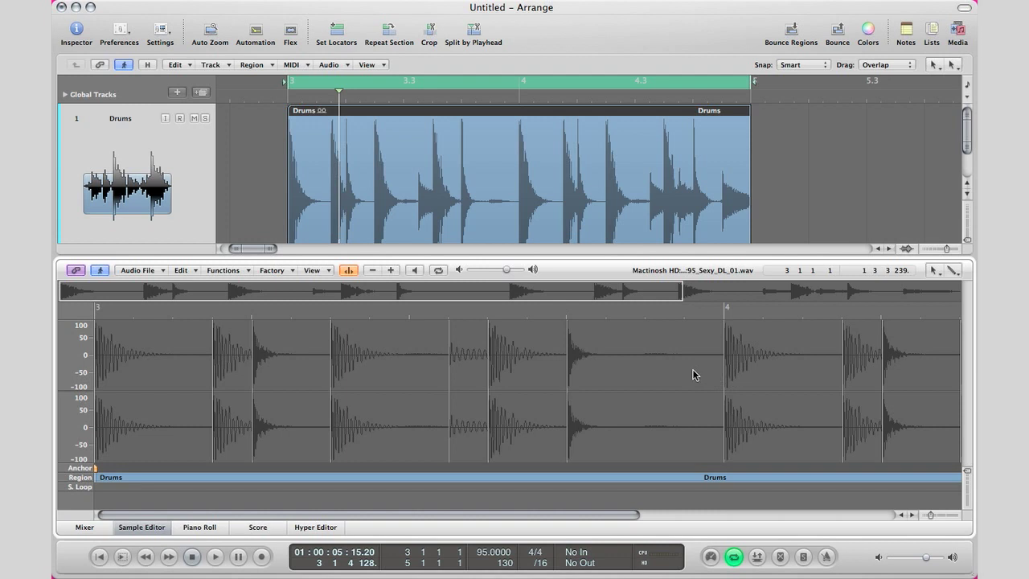
mouse_move(343, 355)
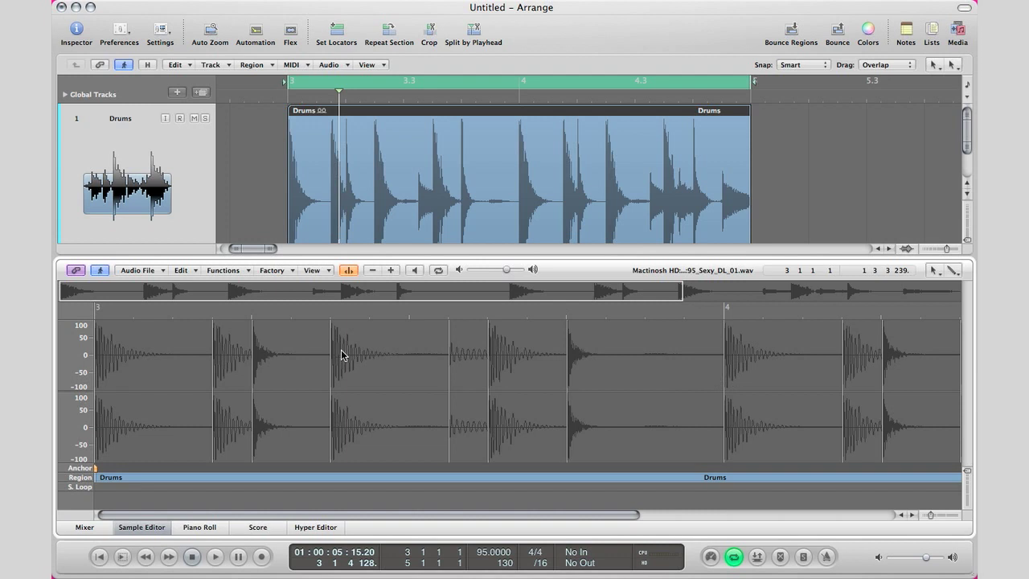
- Raise and lower the transient marker count with the + and − buttons
left_click(392, 269)
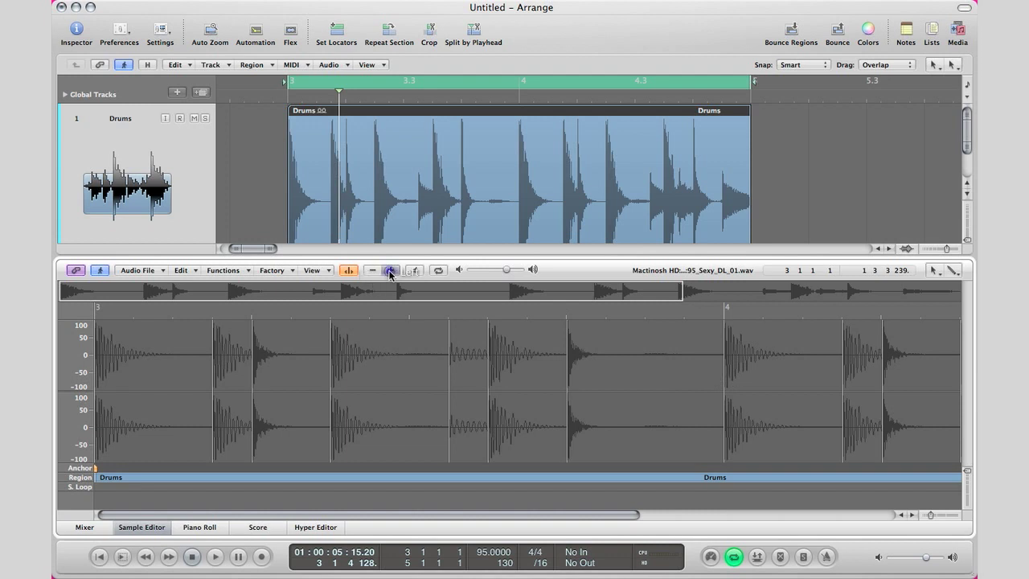
left_click(372, 269)
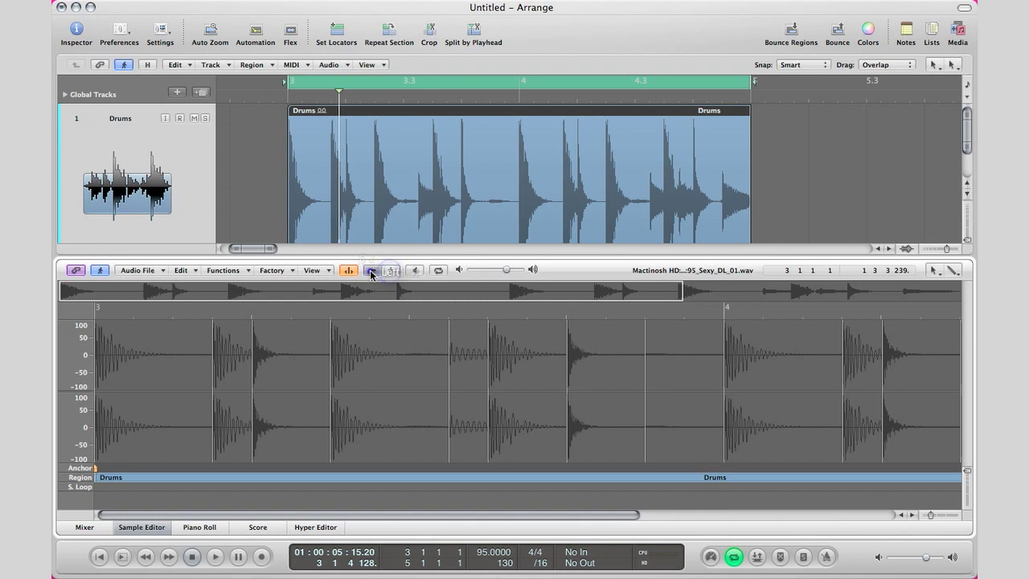
left_click(371, 270)
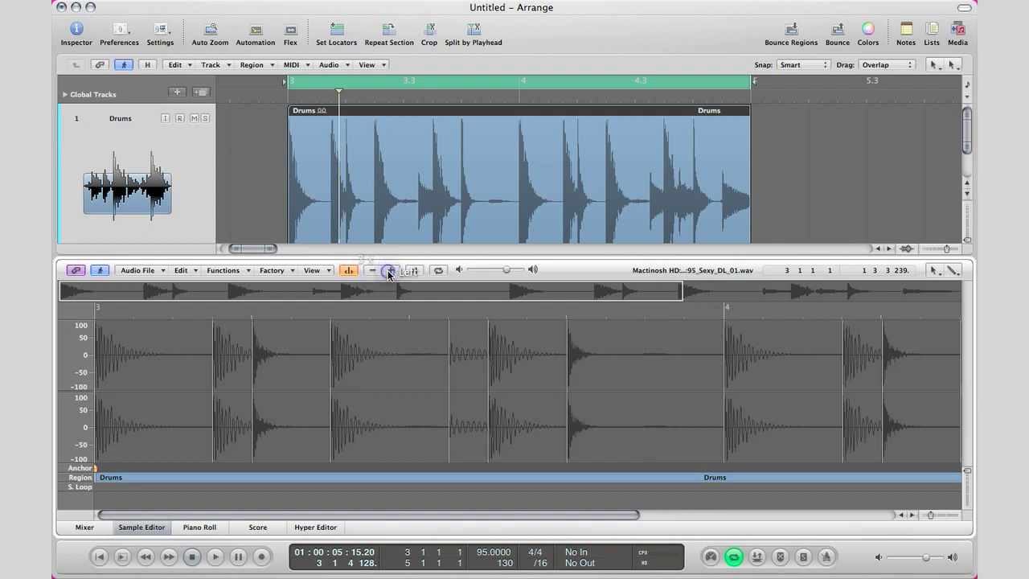
left_click(390, 270)
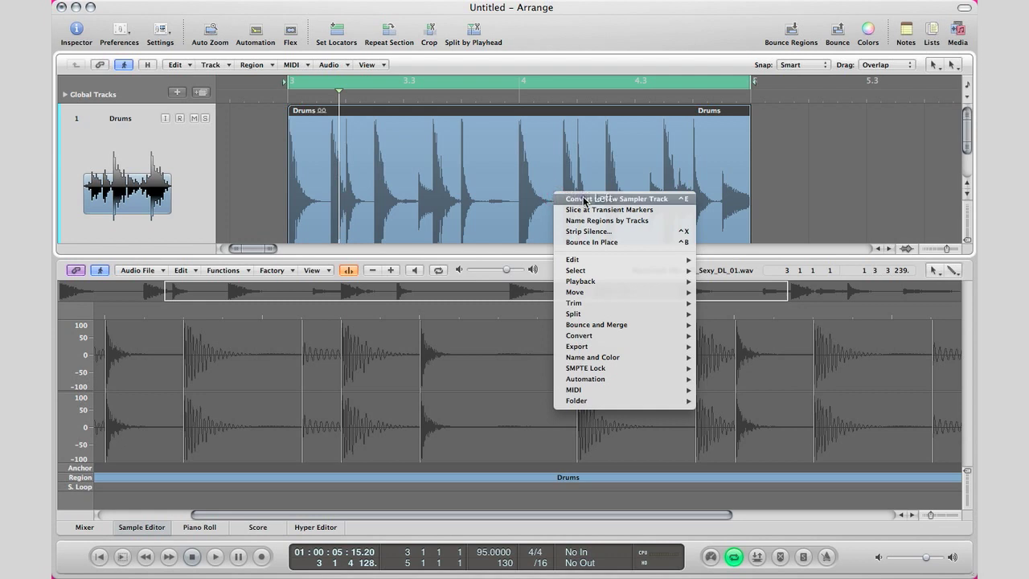
- Bring up Convert to New Sampler Track with Transient Markers, then close the window
left_click(618, 199)
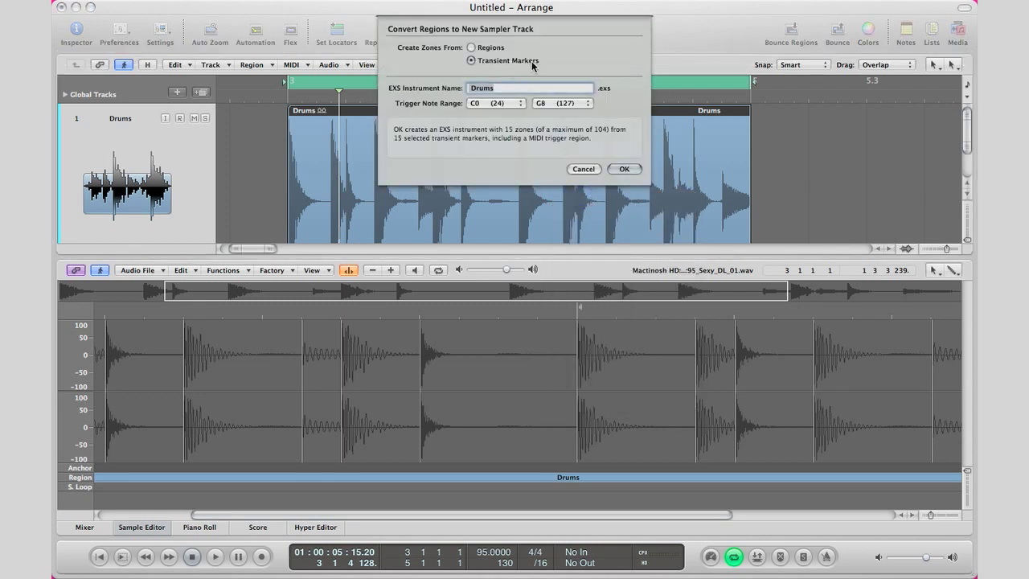
left_click(625, 169)
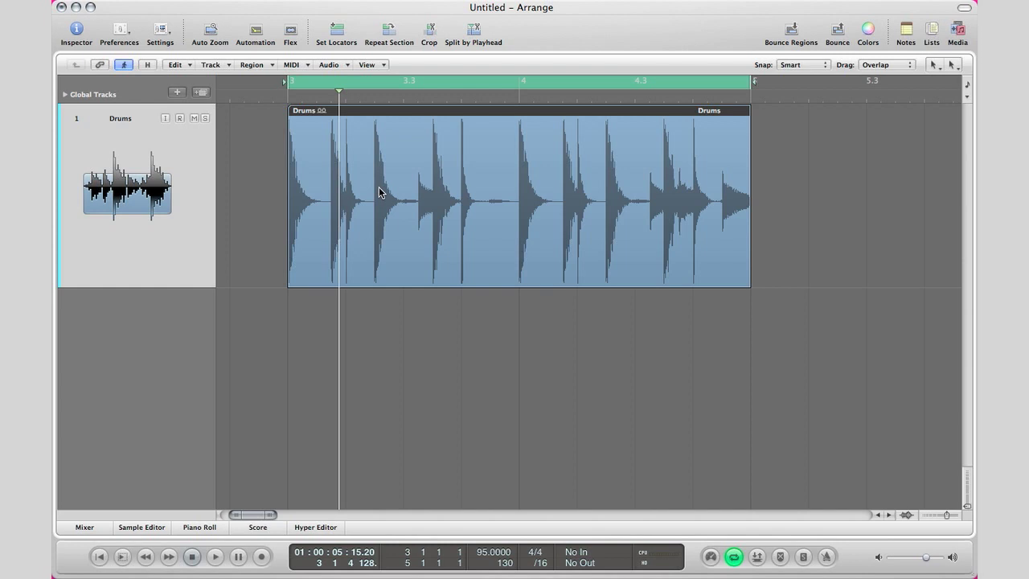
mouse_move(398, 199)
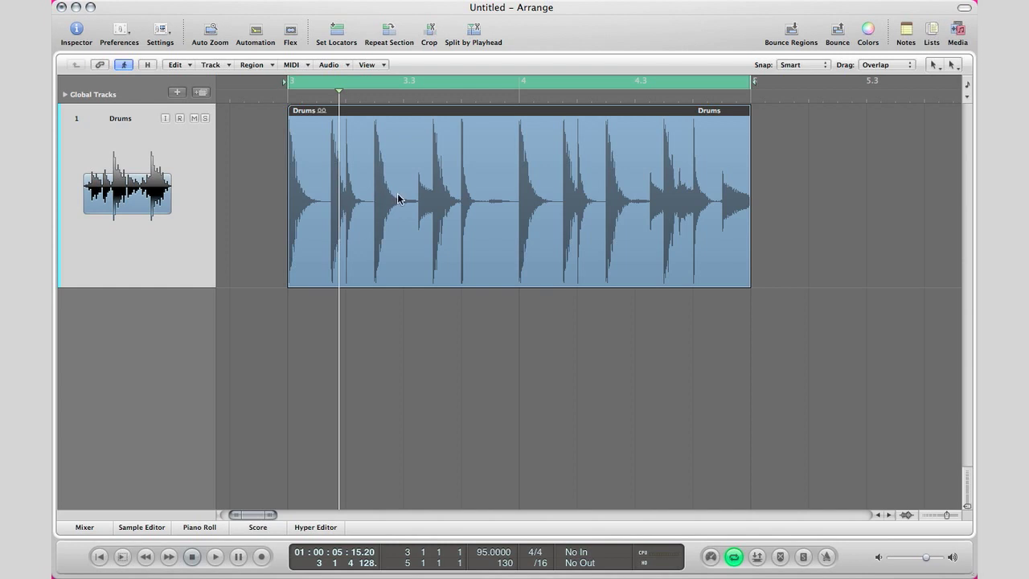
mouse_move(472, 188)
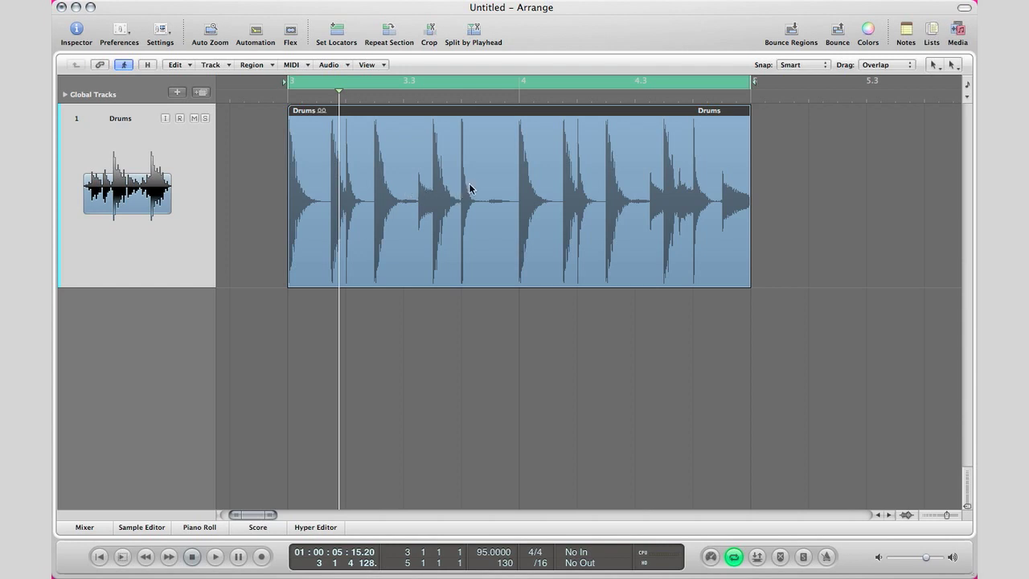
- Convert the Drums region into 15-zone EXS sampler track Drums_10 from transient markers
right_click(472, 187)
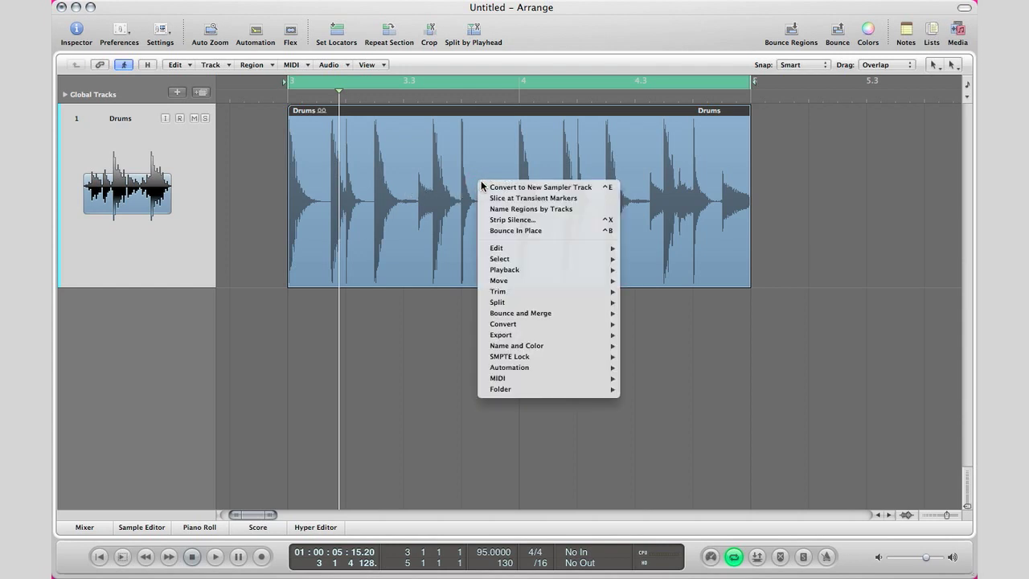
mouse_move(519, 198)
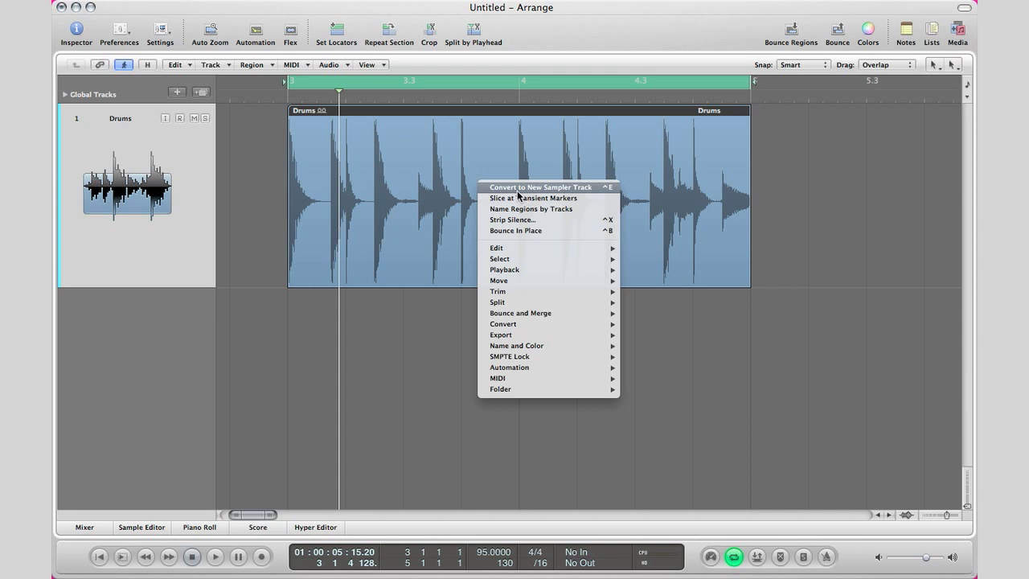
left_click(540, 186)
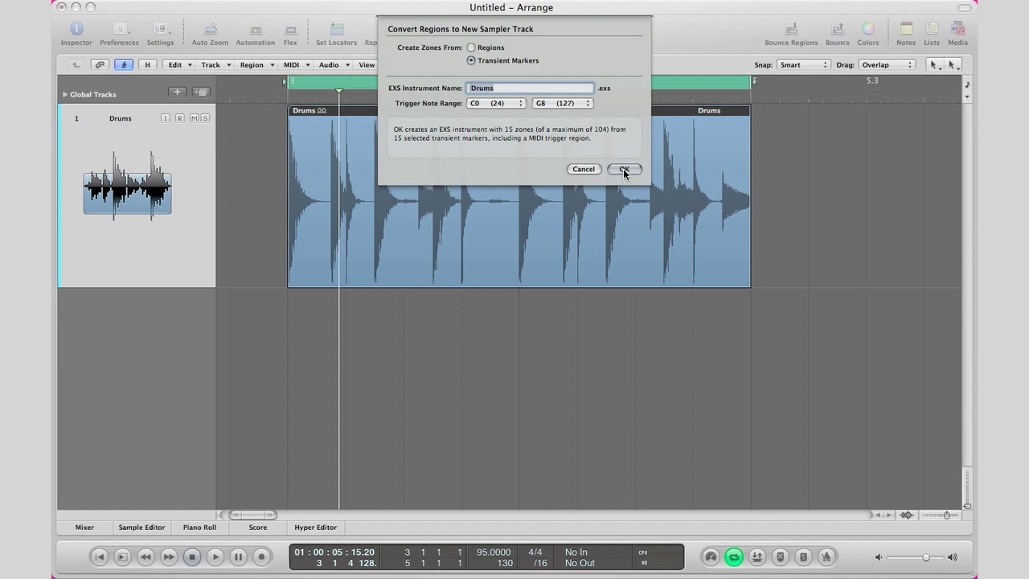
left_click(624, 169)
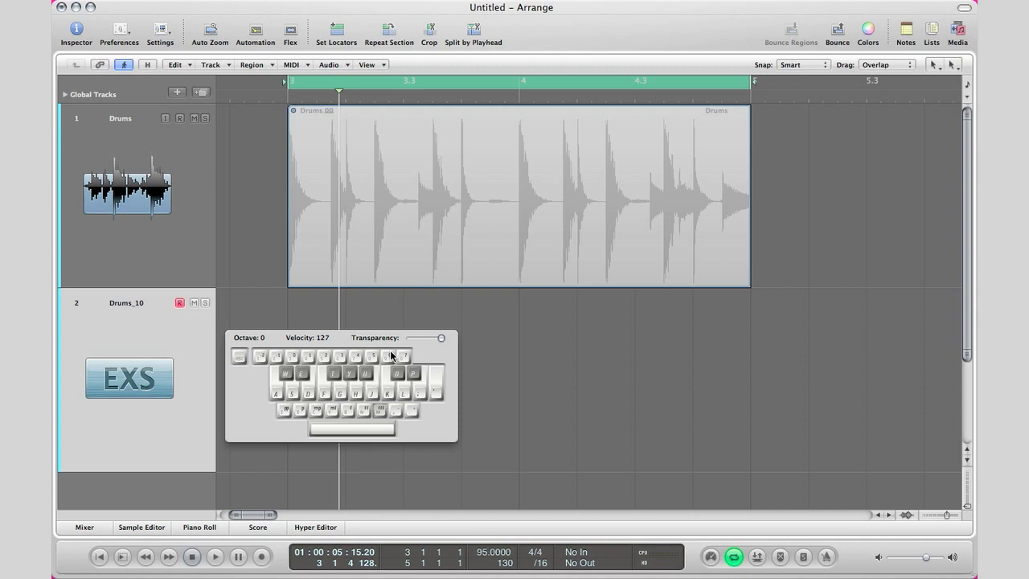
- Close Musical Typing and show the drum loop's waveform in the Sample Editor
left_click(391, 357)
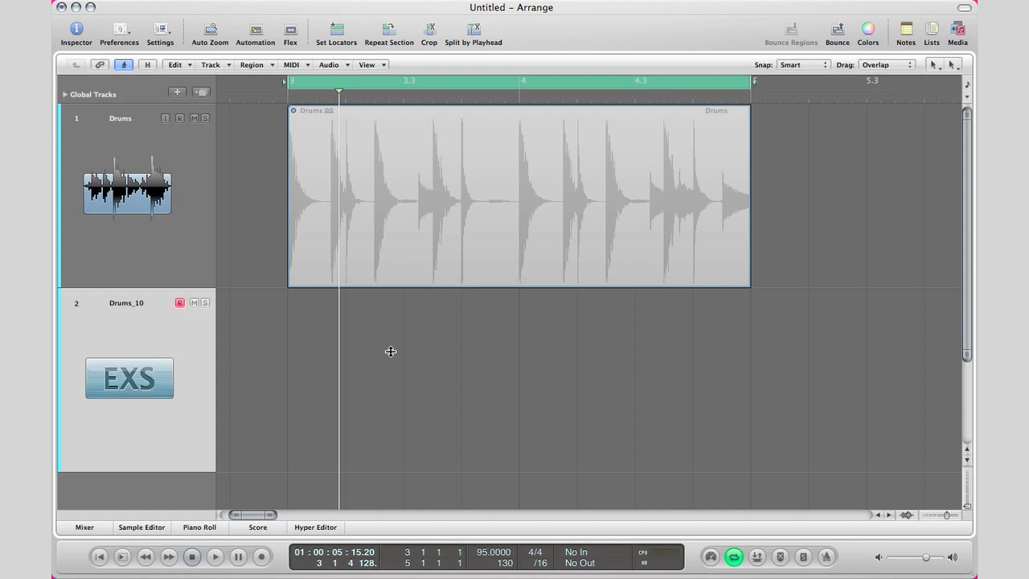
left_click(141, 526)
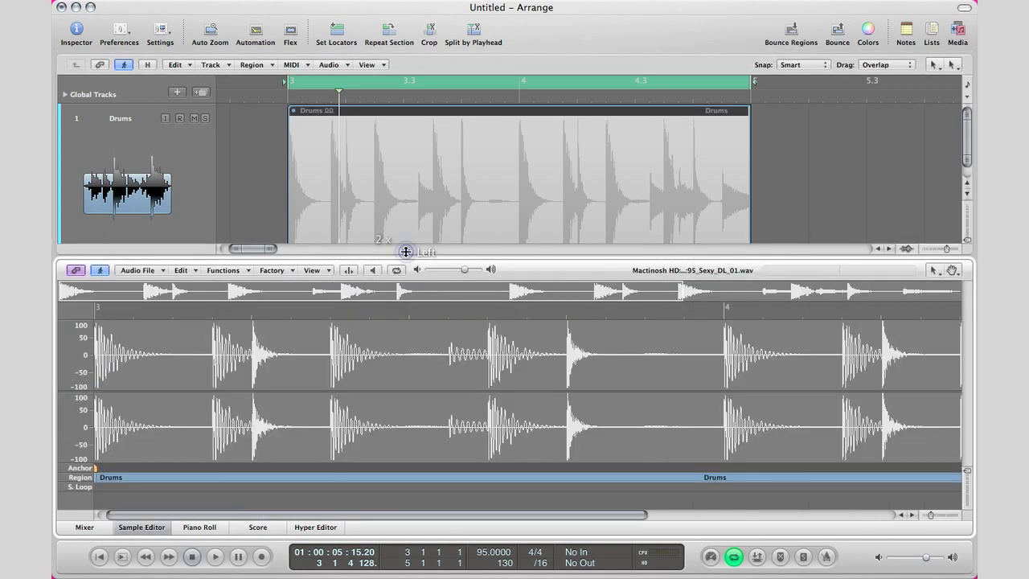